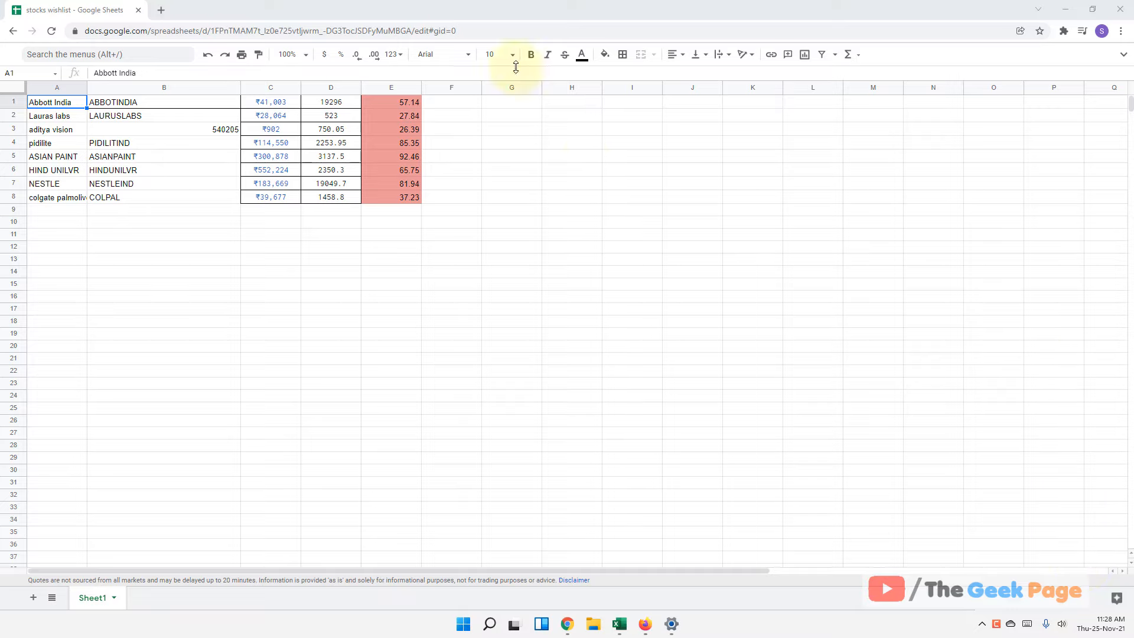
mouse_move(579, 220)
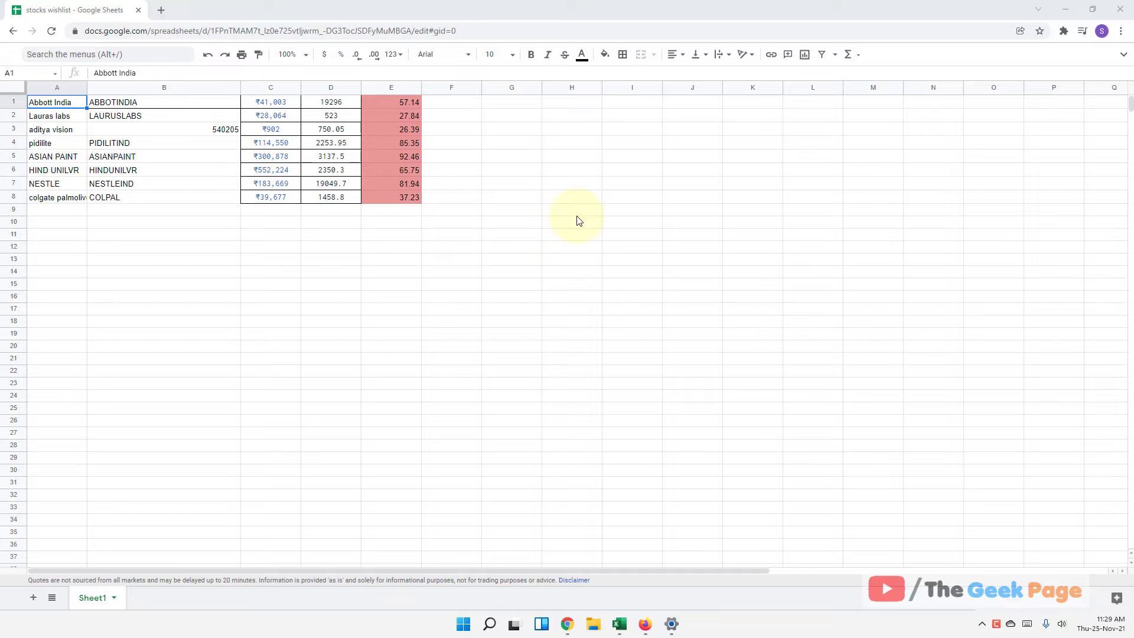
Step: Restore the full menu bar and title, then toggle it off and on with Ctrl+Shift+F
click(512, 142)
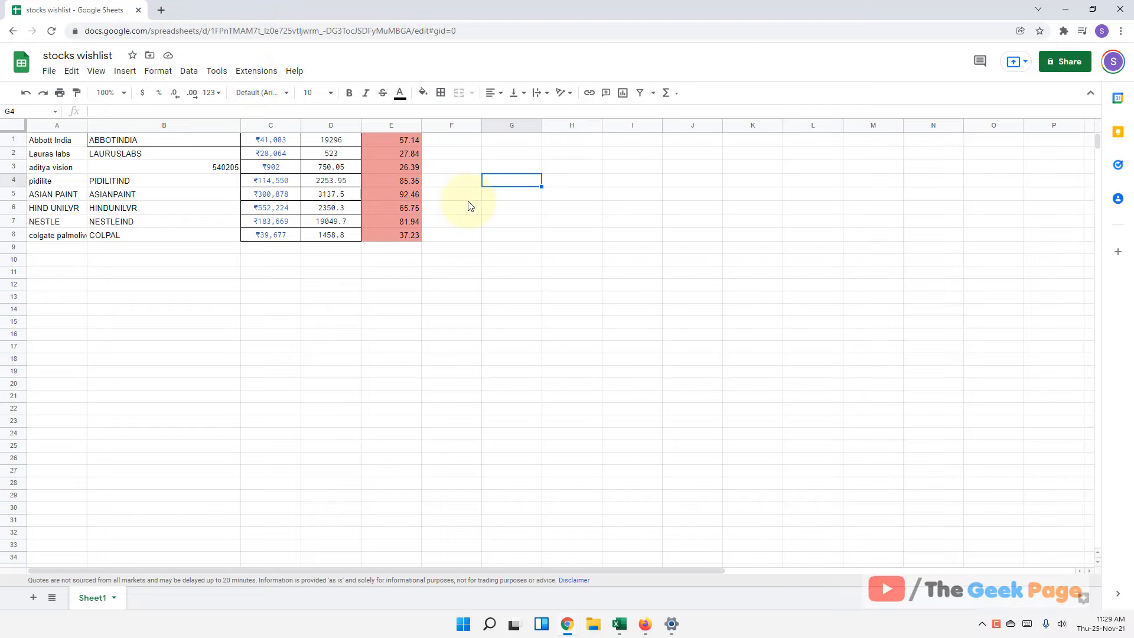
key(Ctrl+Shift+F)
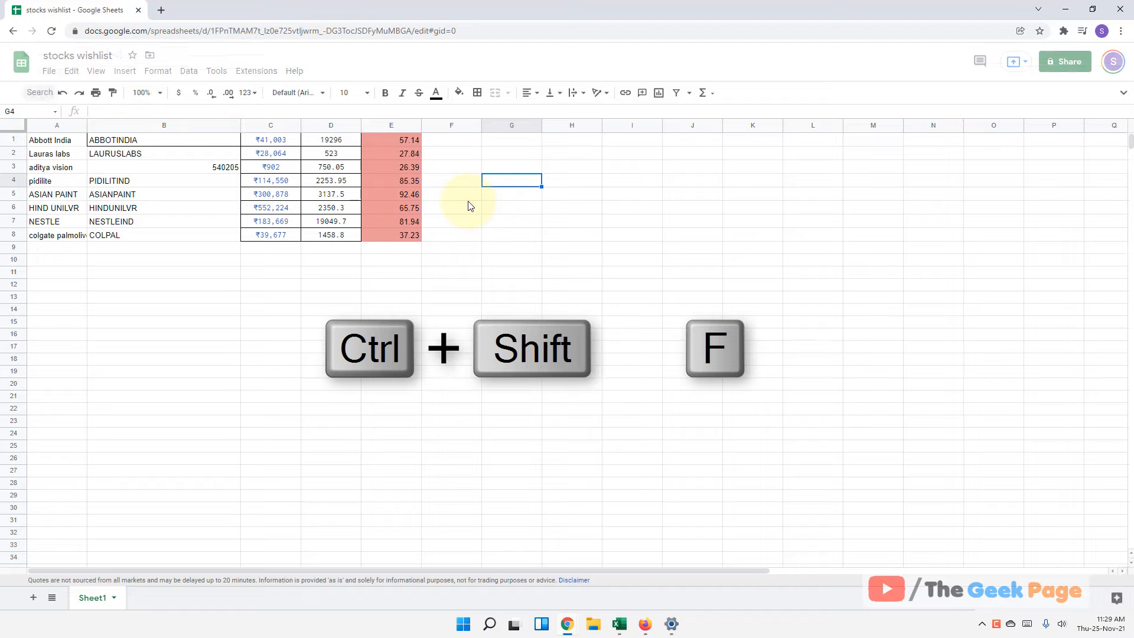
key(Ctrl+Shift+F)
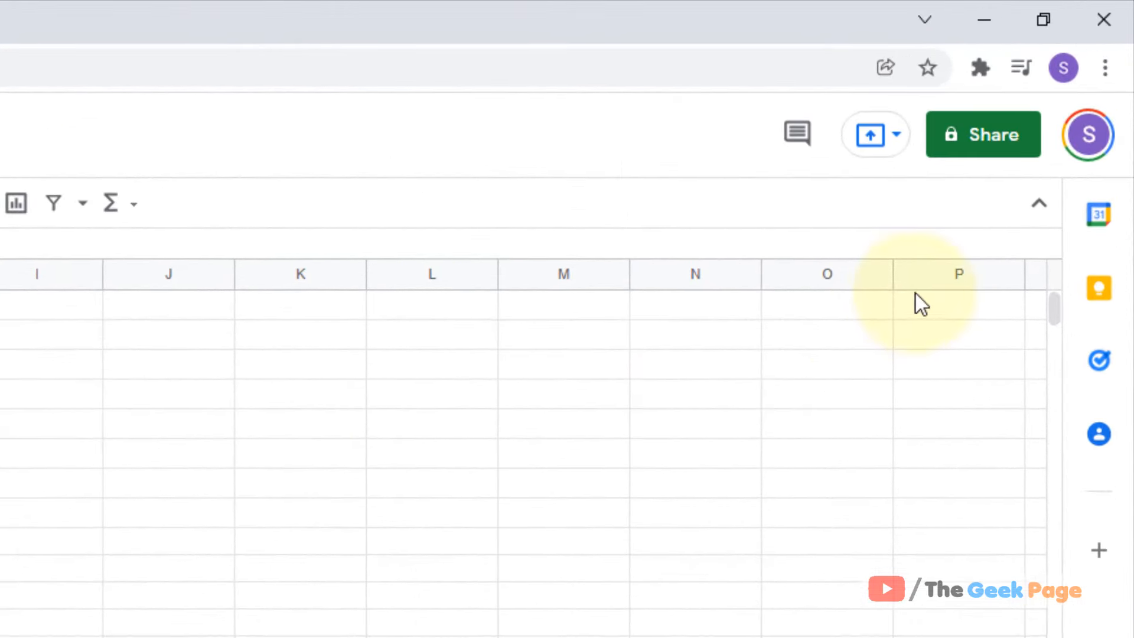
mouse_move(1039, 213)
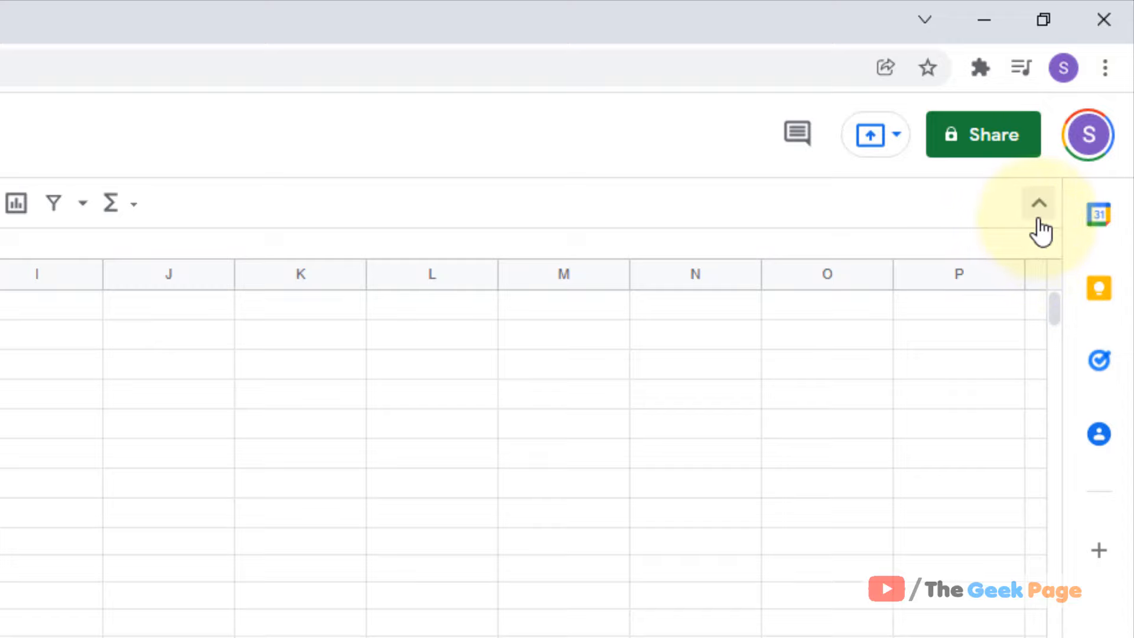
Step: Collapse the menu bar and title area so only the compact toolbar remains
click(1039, 204)
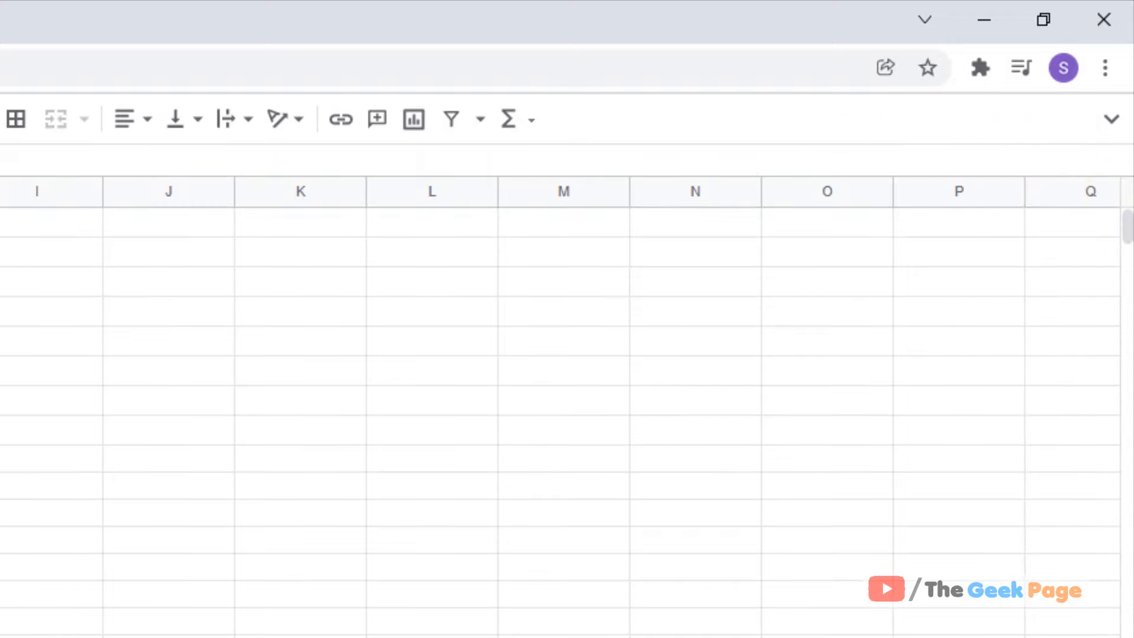